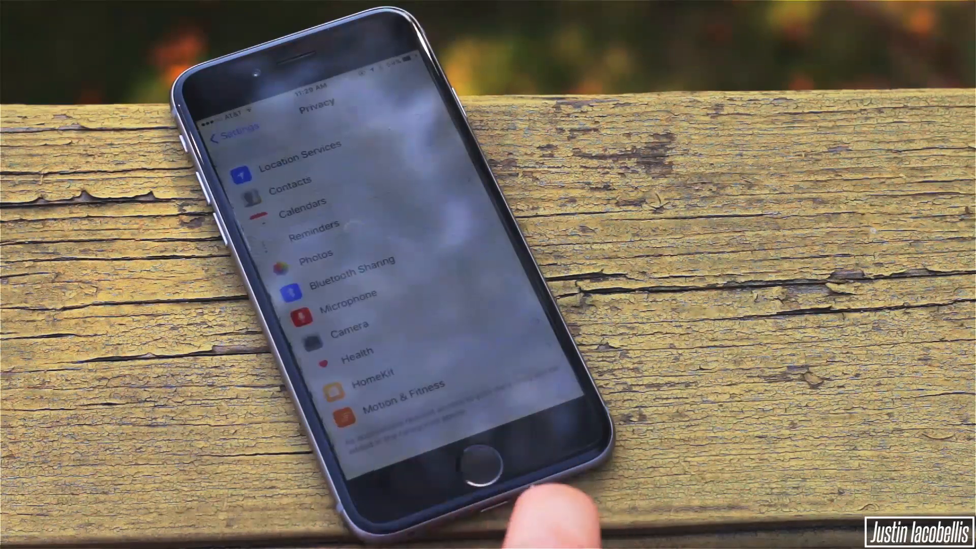
Step: Add a Running activity for today at 9:00 PM and scroll the walking history in Week view
click(399, 401)
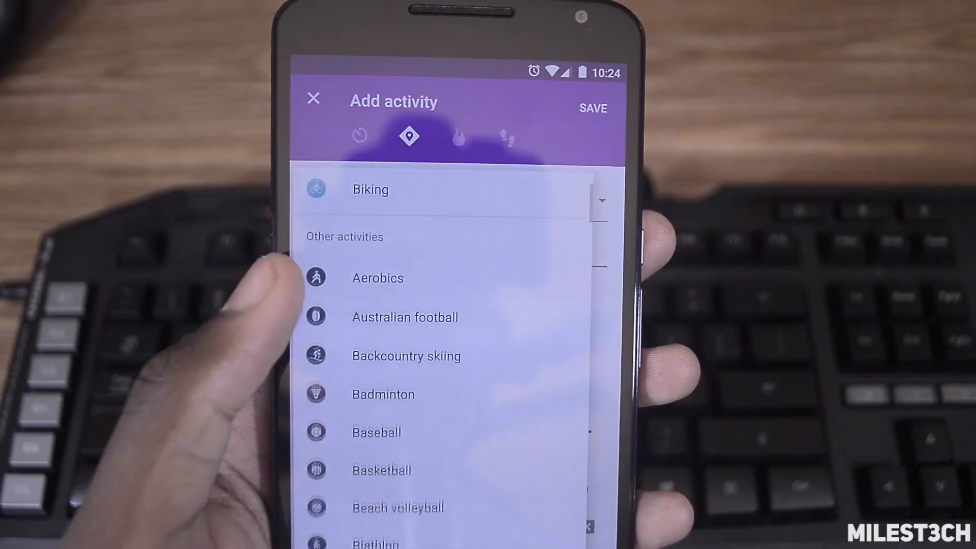
scroll(down, 3)
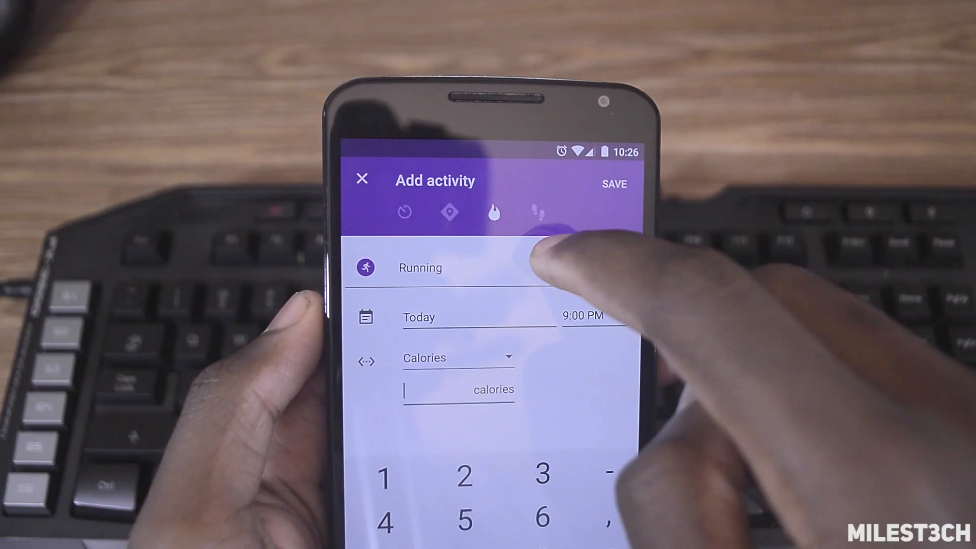
click(539, 213)
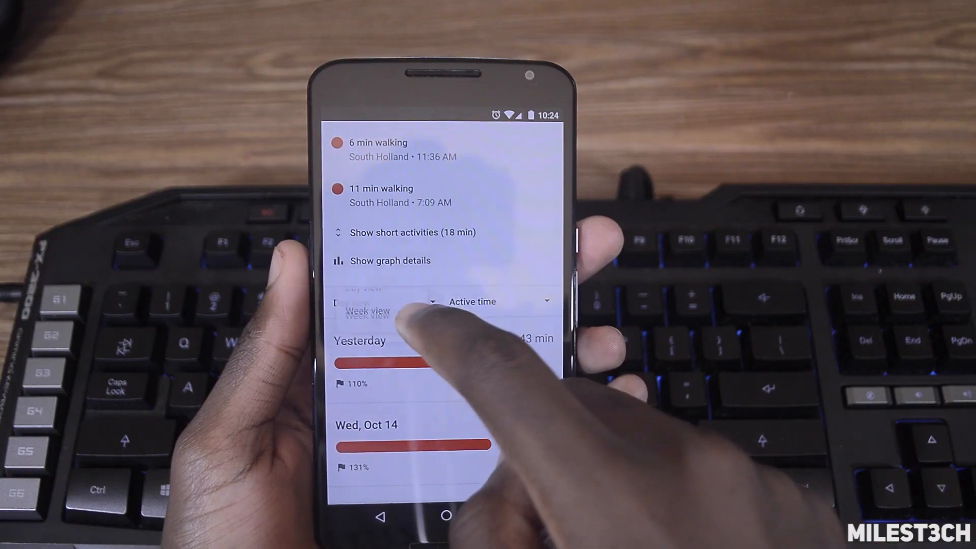
Step: Scroll through the Android app drawer's list of installed apps
scroll(down, 3)
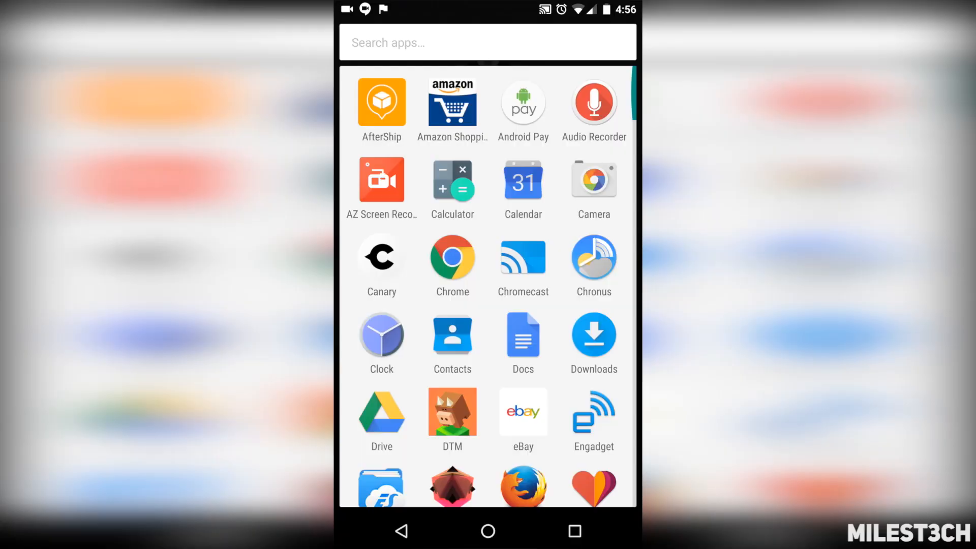
scroll(down, 3)
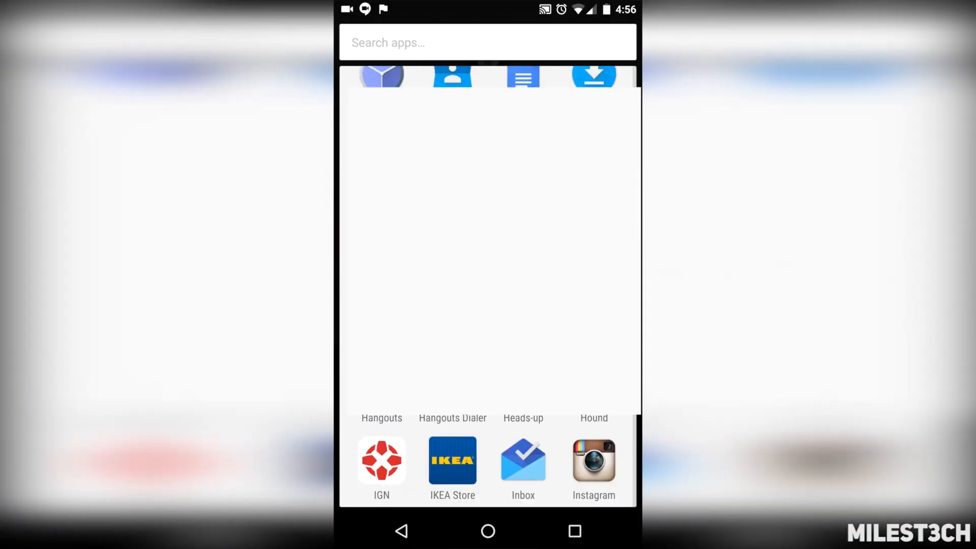